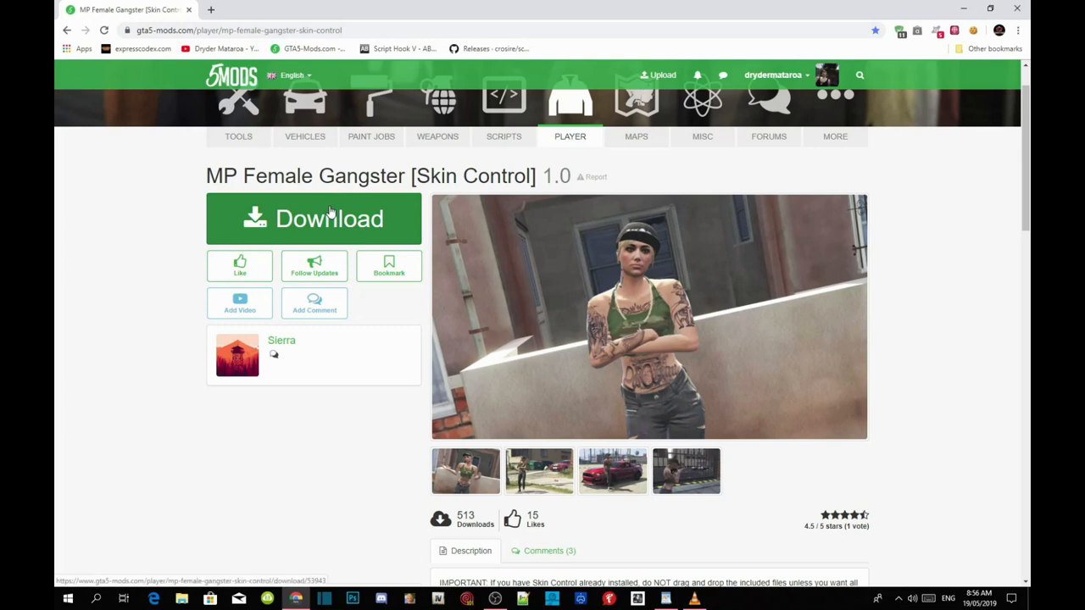
{"action": "mouse_move", "coordinate": [336, 232]}
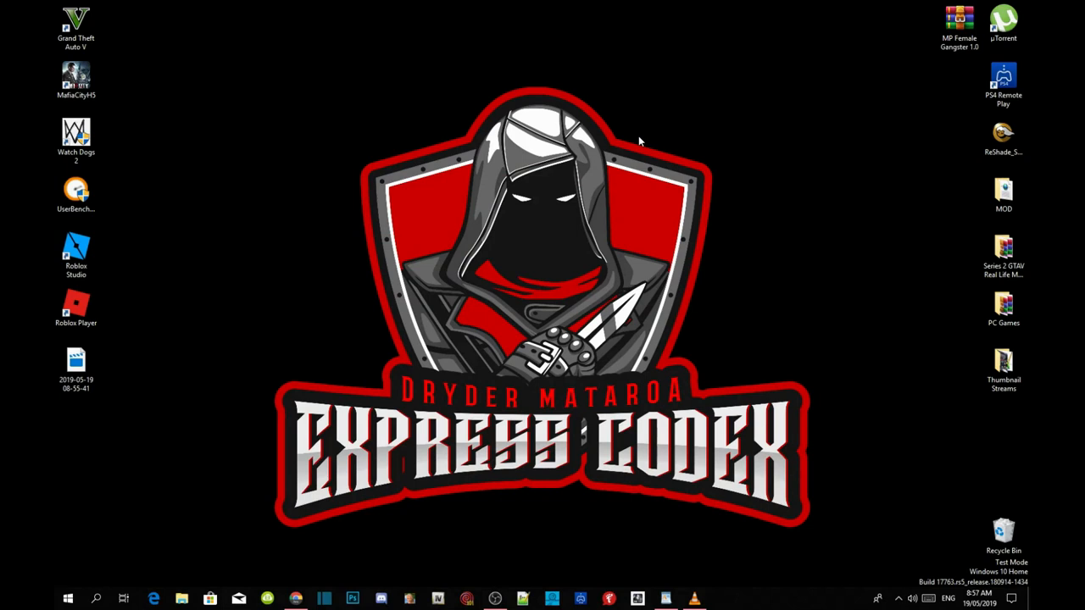
{"action": "mouse_move", "coordinate": [55, 53]}
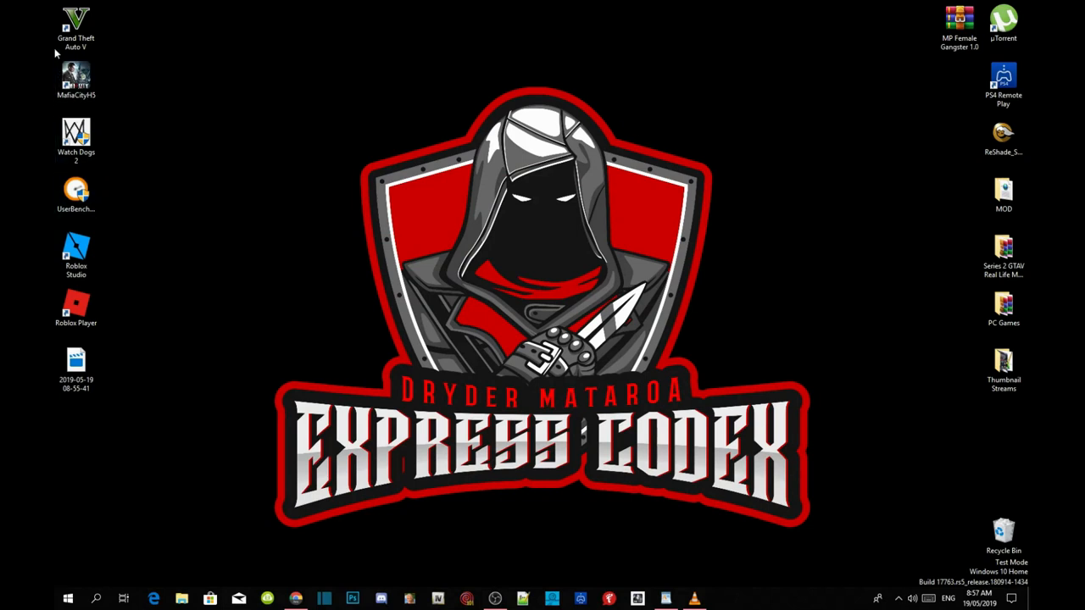
- Reach the Grand Theft Auto V install folder on D via the shortcut's Open file location
{"action": "left_click", "coordinate": [75, 24]}
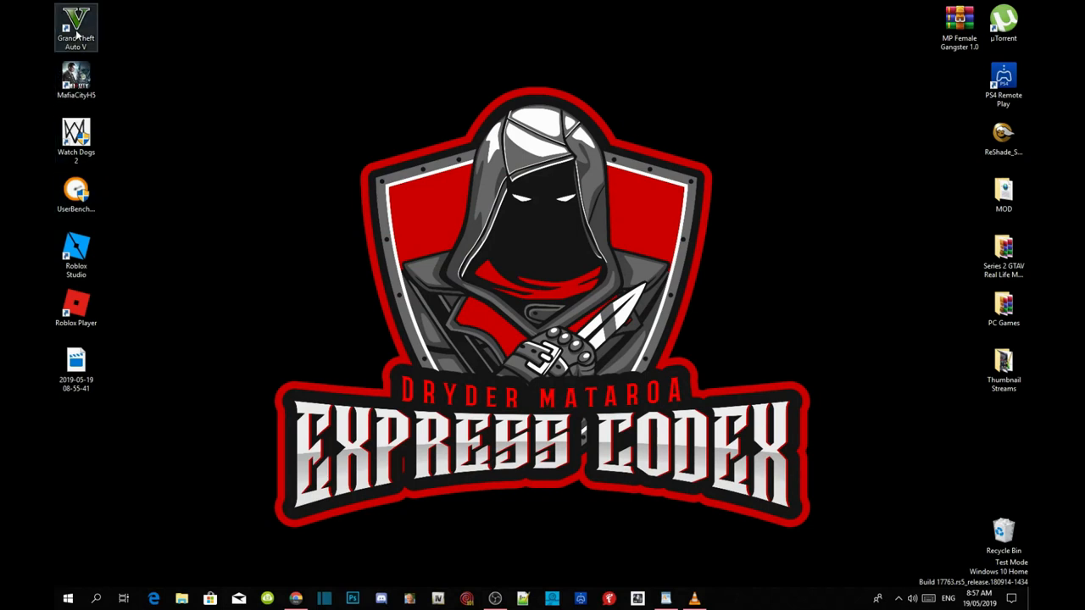
{"action": "right_click", "coordinate": [81, 25]}
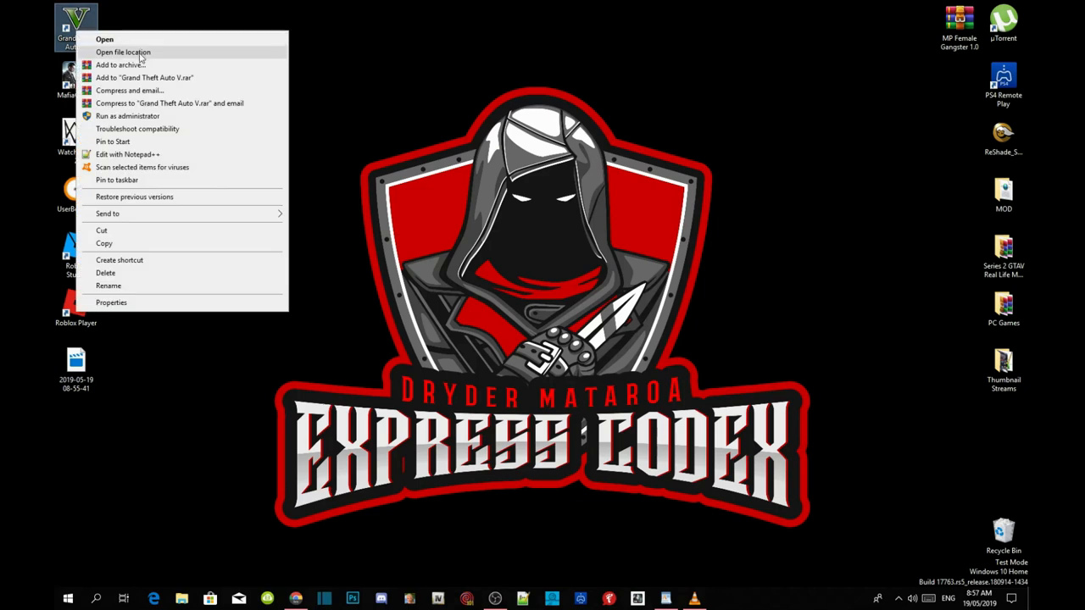
{"action": "left_click", "coordinate": [135, 51]}
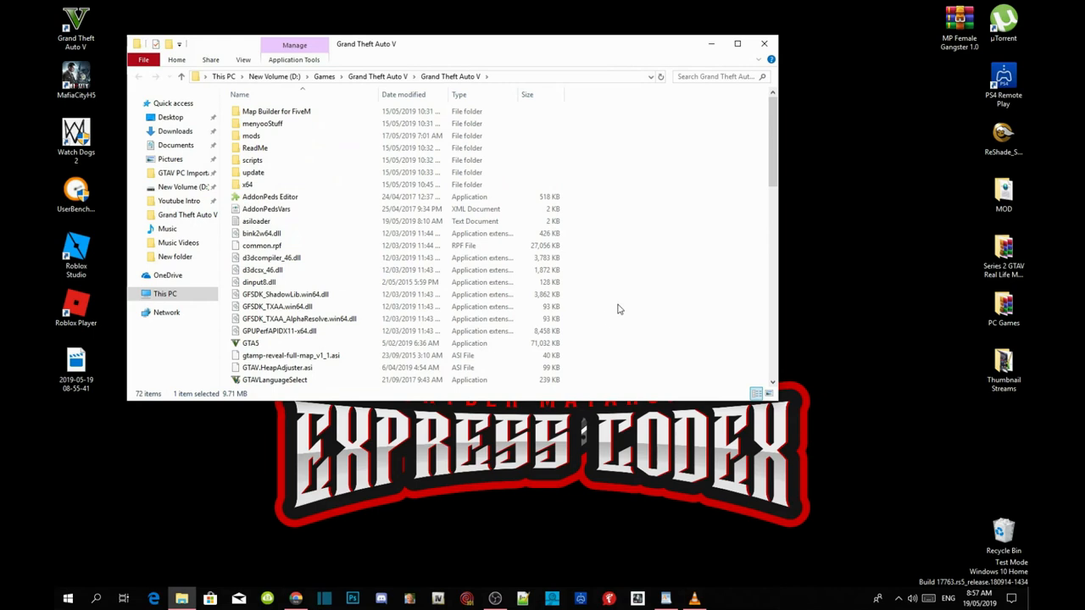
{"action": "scroll", "scroll_direction": "down", "scroll_amount": 3}
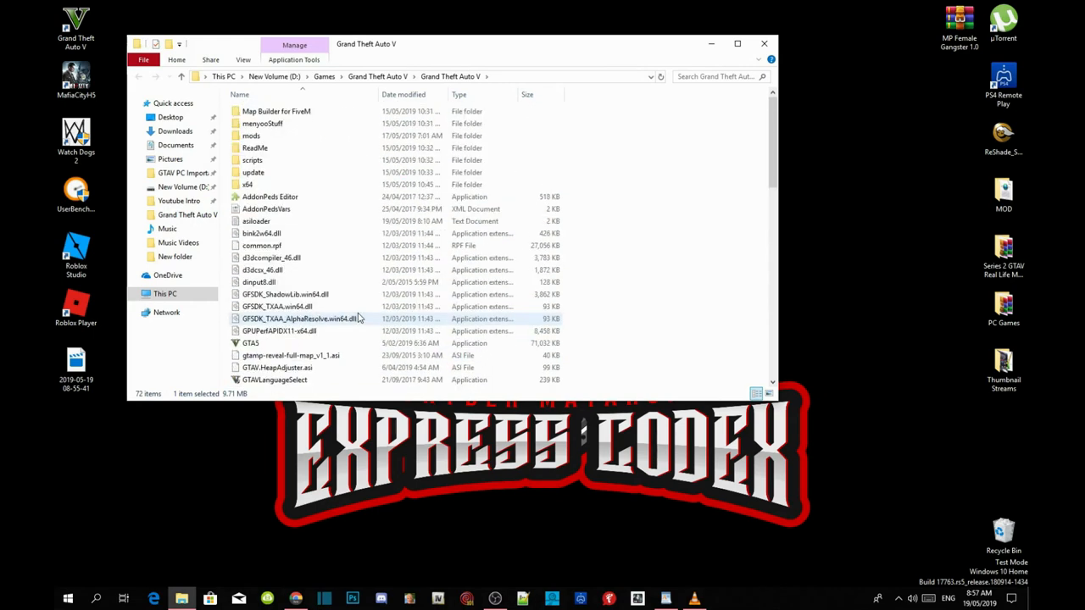
{"action": "scroll", "scroll_direction": "down", "scroll_amount": 3}
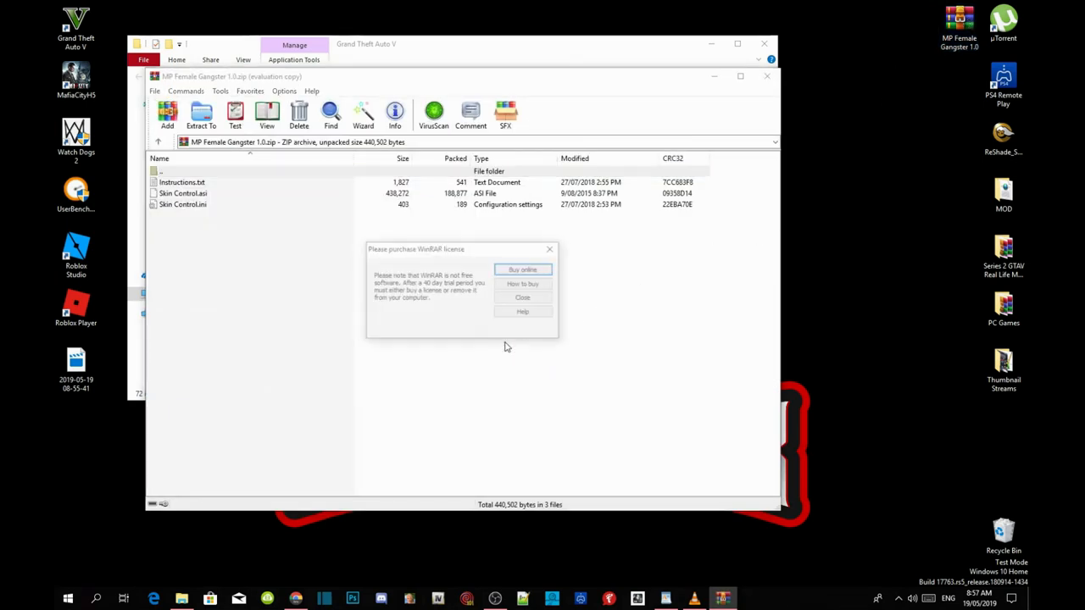
- Dismiss the WinRAR license reminder, read Instructions.txt and note the keycode.info address
{"action": "left_click", "coordinate": [522, 297]}
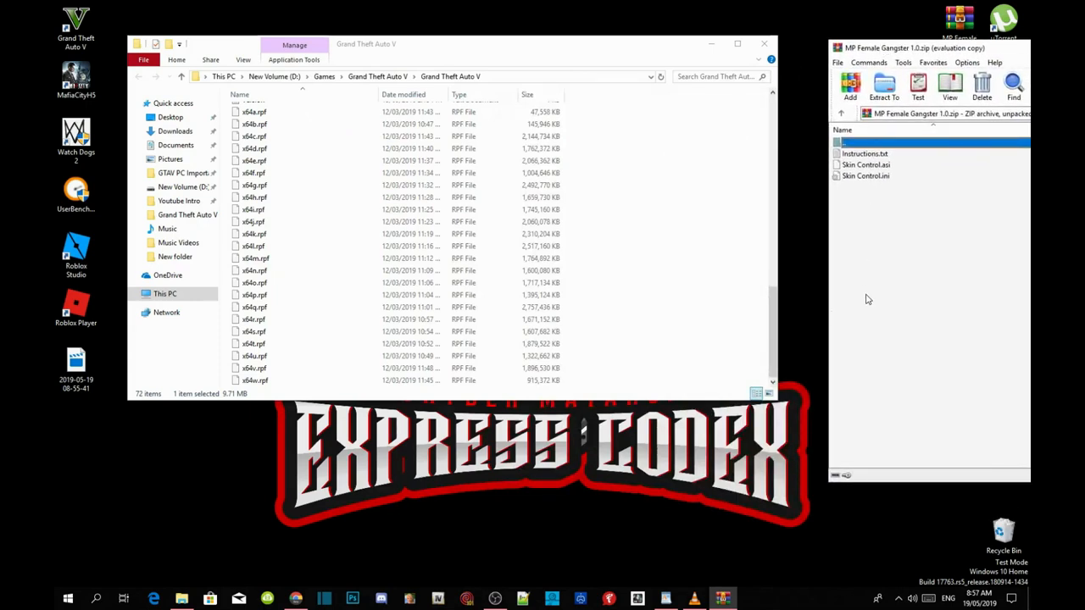
{"action": "mouse_move", "coordinate": [909, 202]}
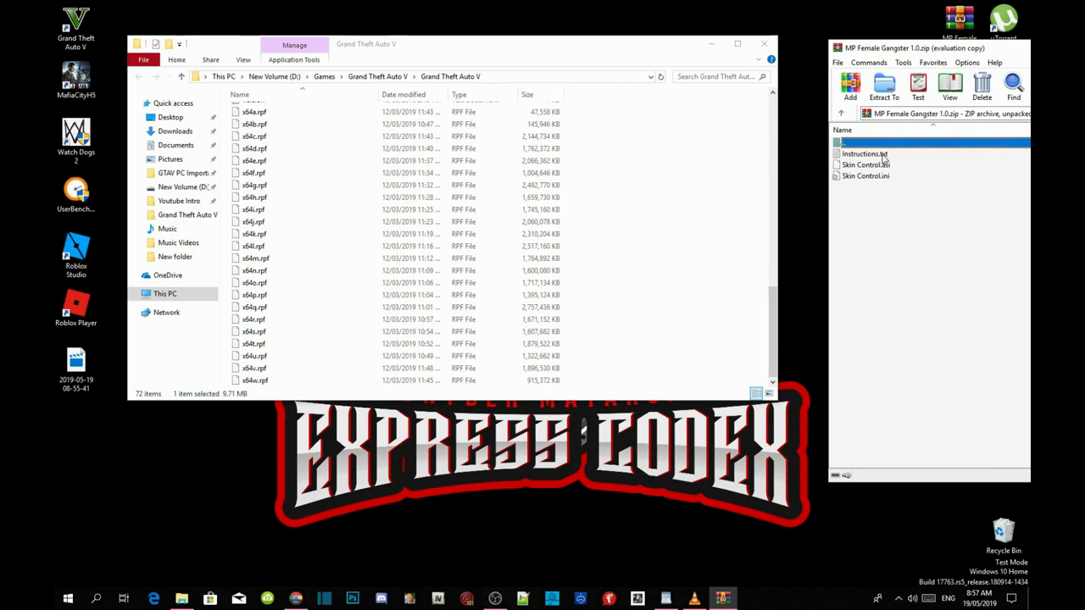
{"action": "double_click", "coordinate": [863, 153]}
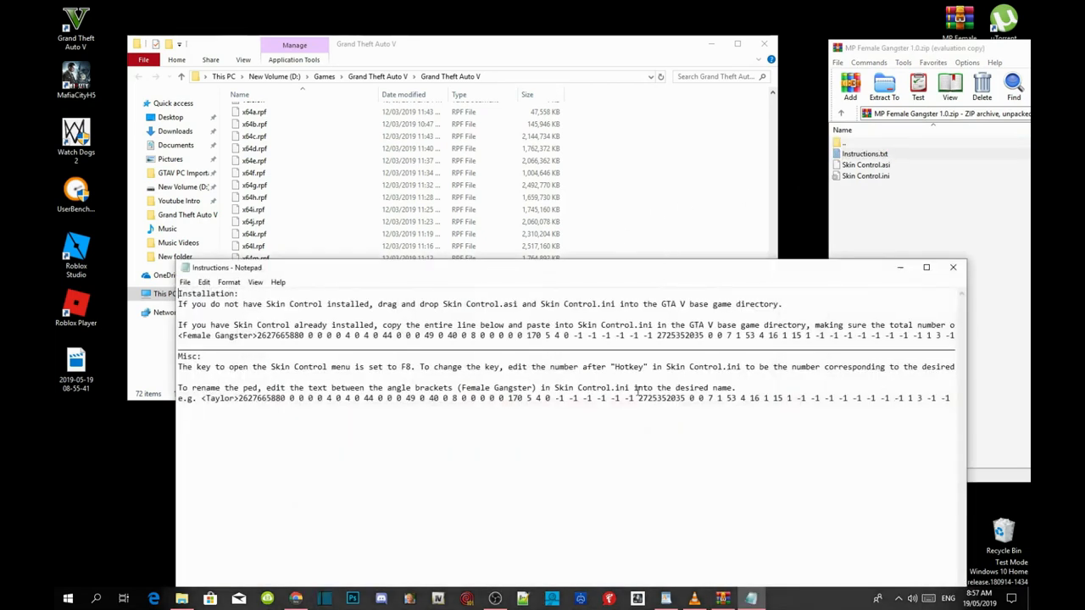
{"action": "mouse_move", "coordinate": [415, 360]}
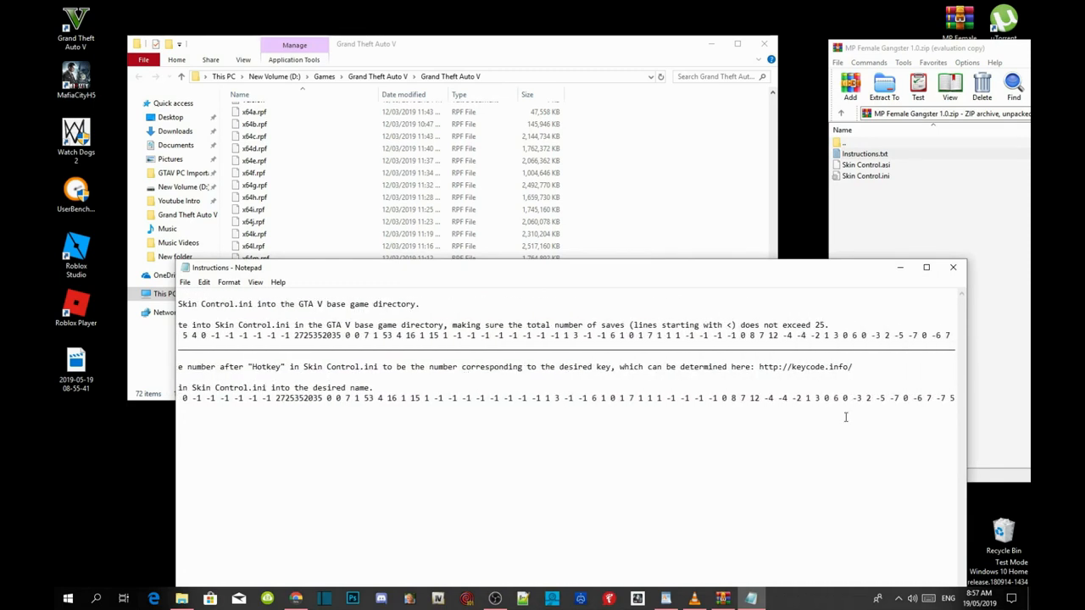
{"action": "mouse_move", "coordinate": [770, 367]}
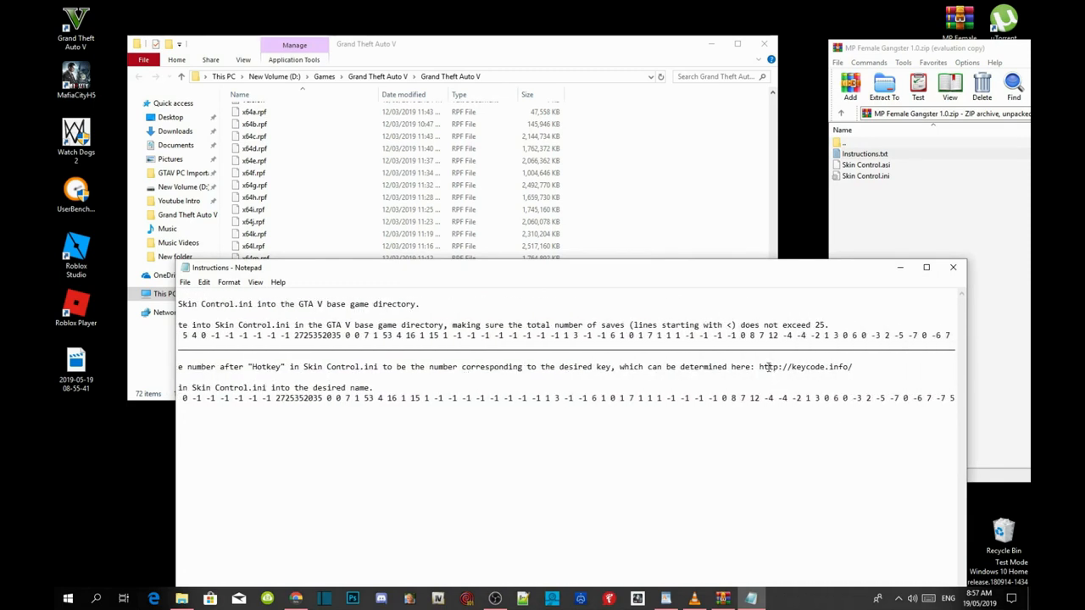
{"action": "double_click", "coordinate": [767, 366]}
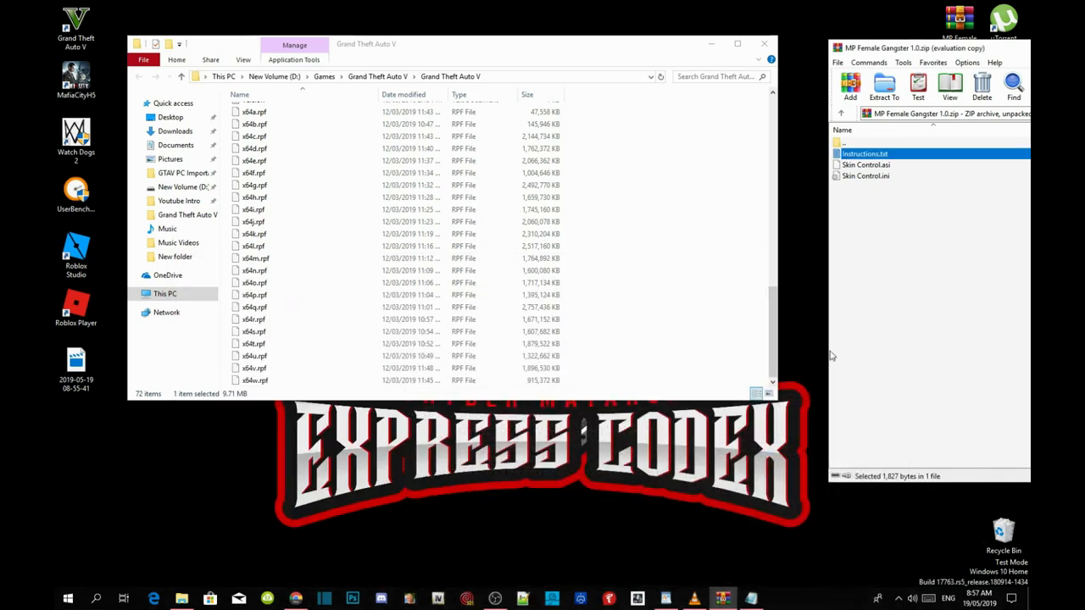
{"action": "mouse_move", "coordinate": [783, 291]}
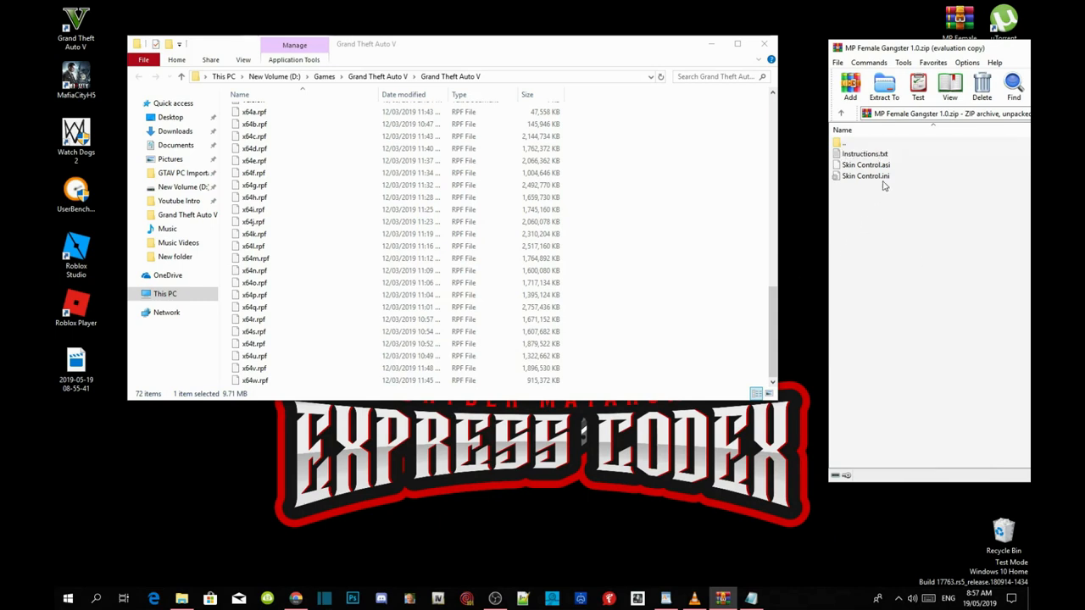
- Copy Skin Control.asi and Skin Control.ini into the GTA V folder, then recheck the instructions
{"action": "left_click", "coordinate": [864, 165]}
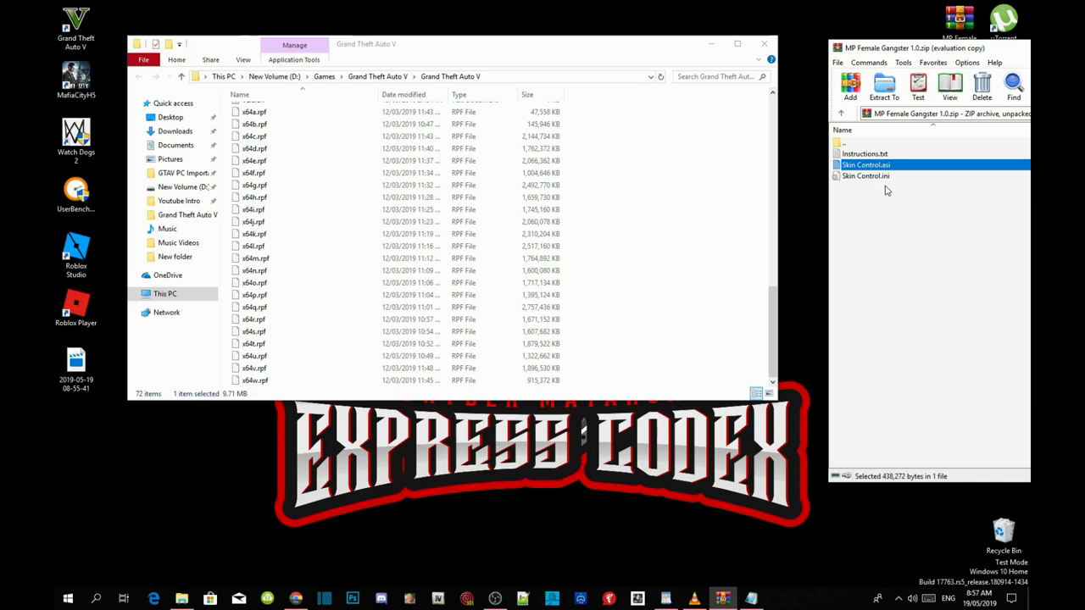
{"action": "left_click", "coordinate": [865, 175]}
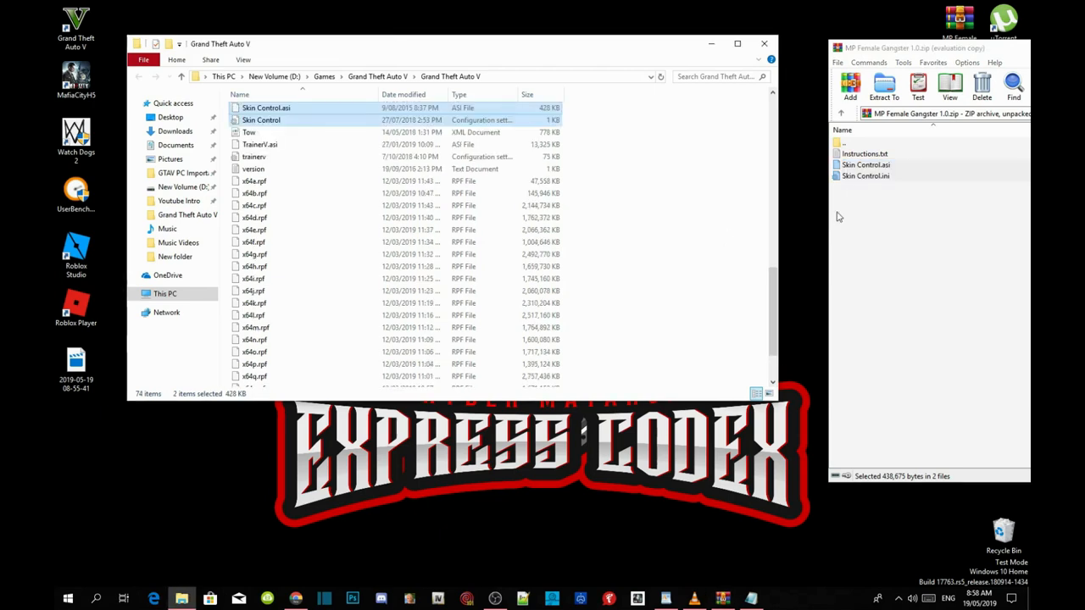
{"action": "double_click", "coordinate": [863, 153]}
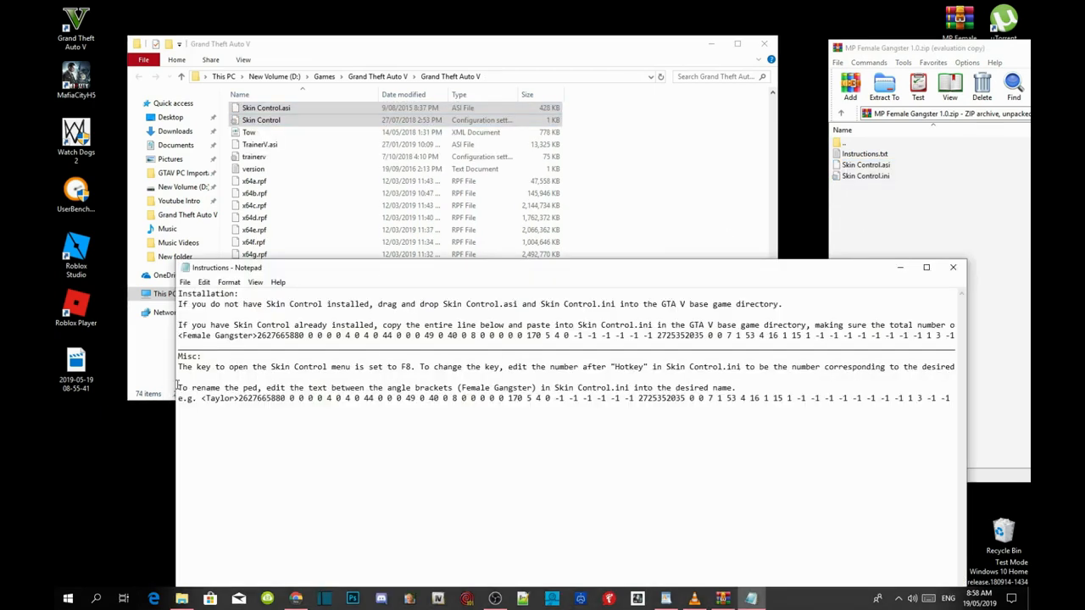
{"action": "mouse_move", "coordinate": [328, 371]}
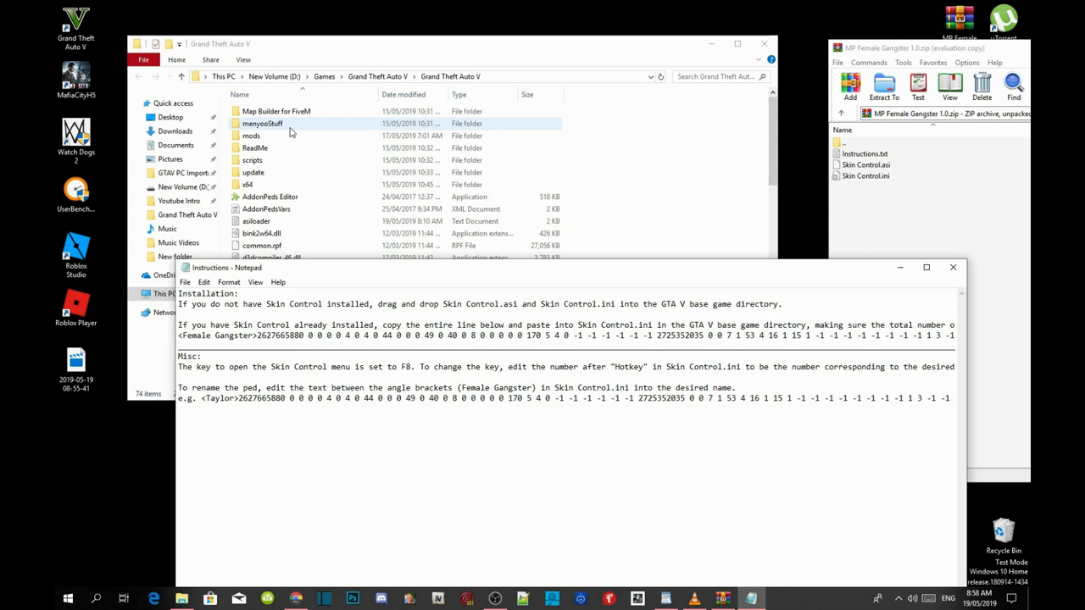
{"action": "mouse_move", "coordinate": [271, 135]}
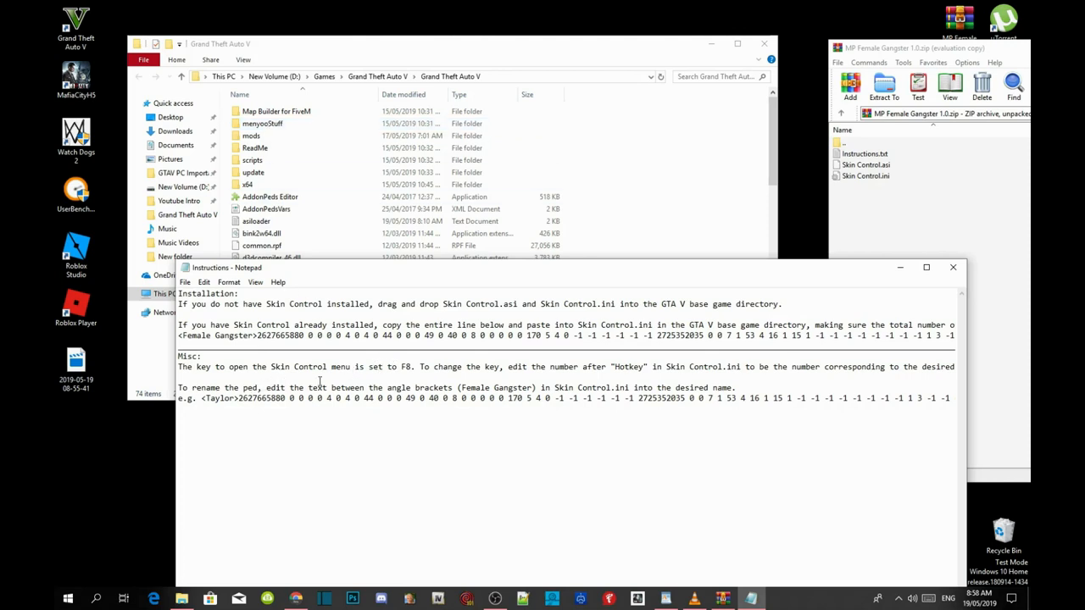
{"action": "mouse_move", "coordinate": [426, 388]}
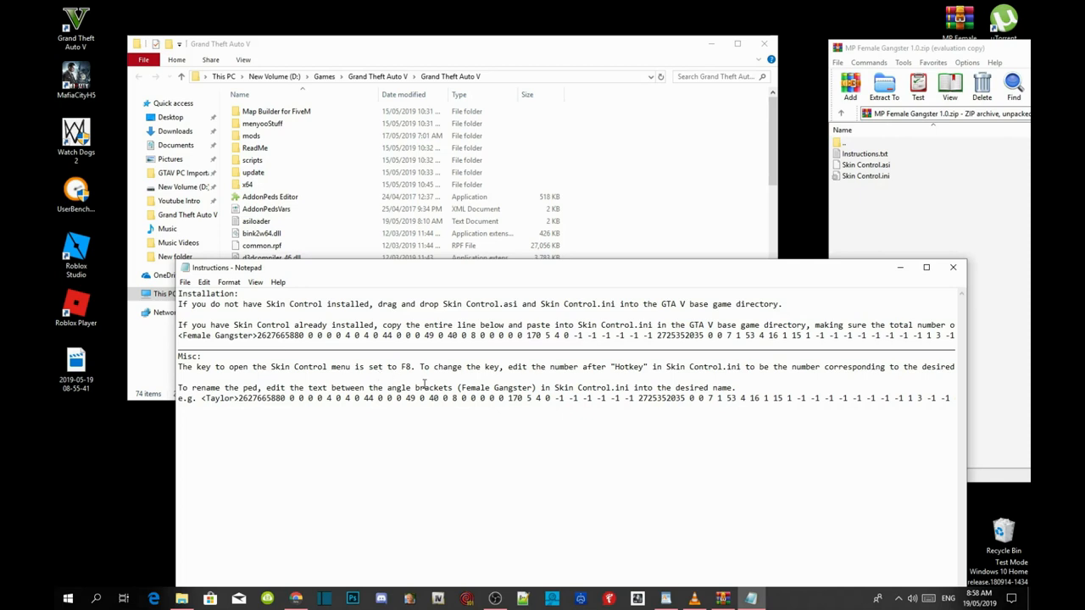
{"action": "mouse_move", "coordinate": [519, 380]}
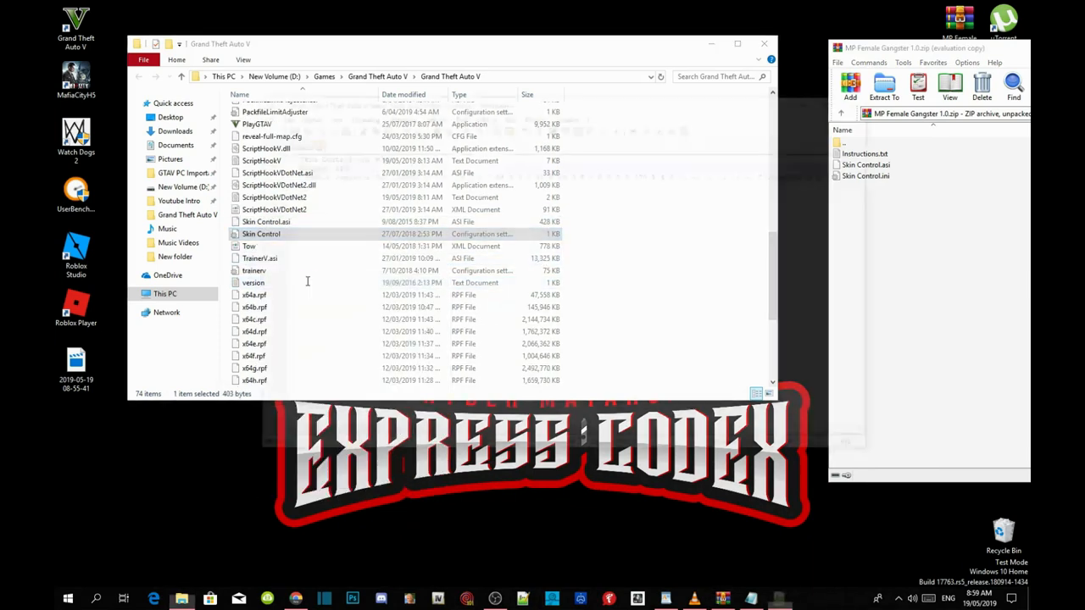
- Load Skin Control.ini into Notepad++ and locate its Hotkey: 119 line
{"action": "double_click", "coordinate": [261, 234]}
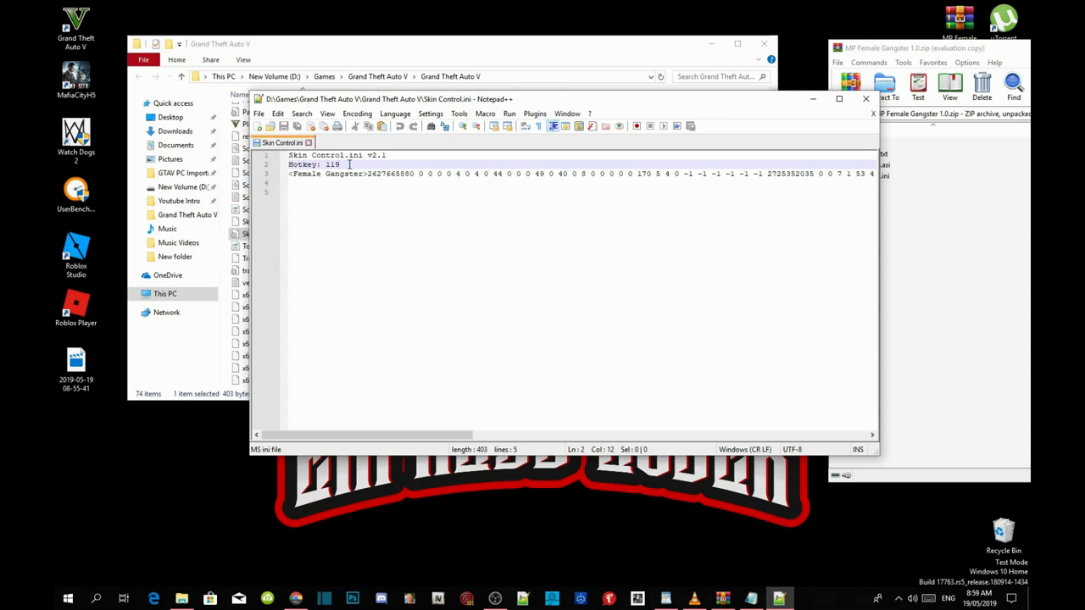
{"action": "right_click", "coordinate": [348, 164]}
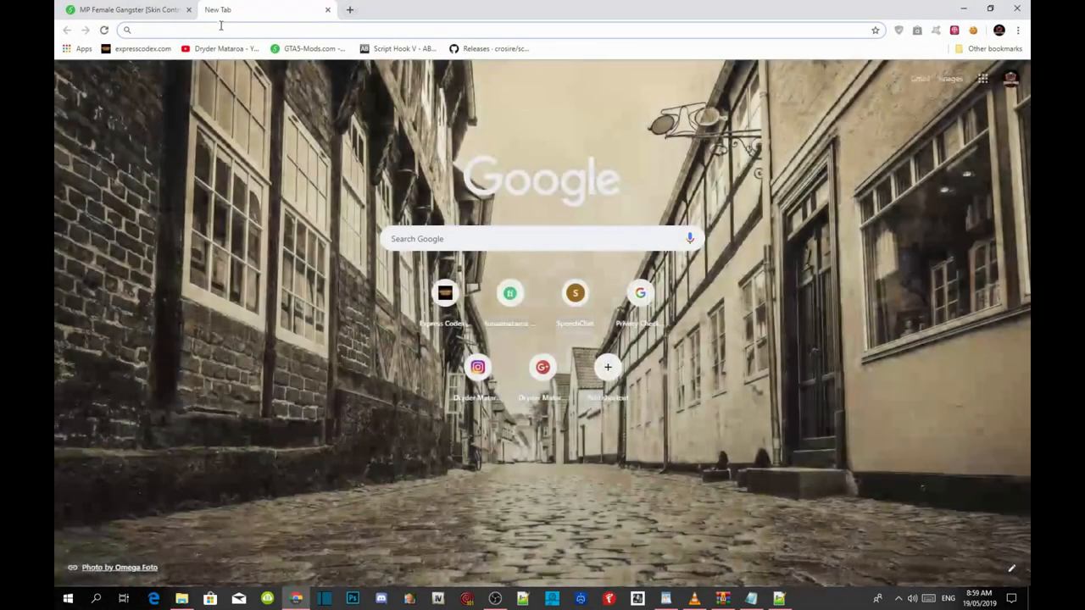
- On keycode.info, confirm F8 gives key code 119 and check another function key
{"action": "type", "text": "keycode.info"}
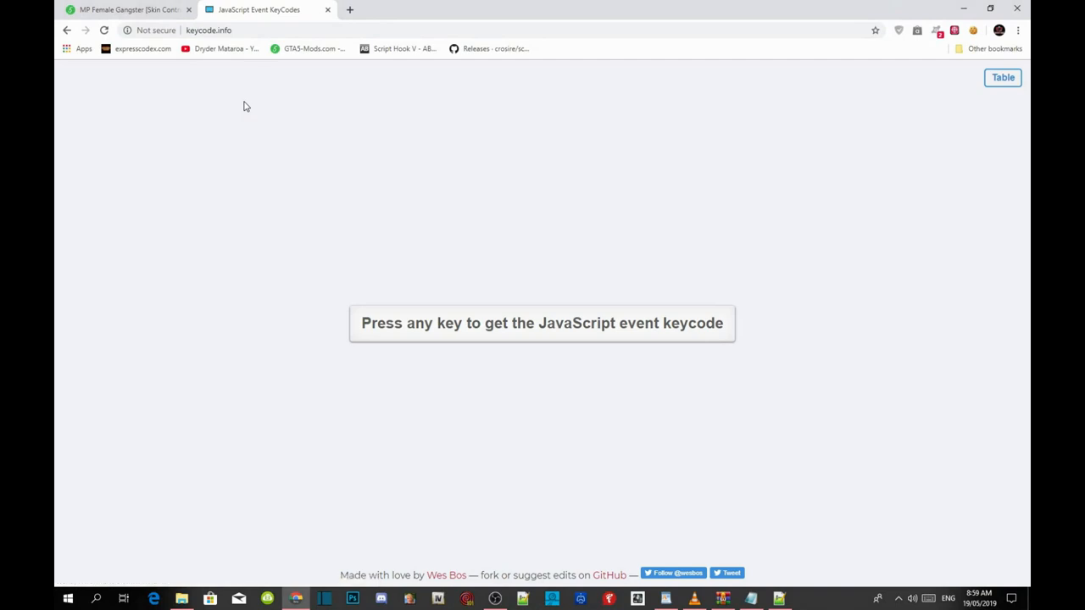
{"action": "key", "text": "Space"}
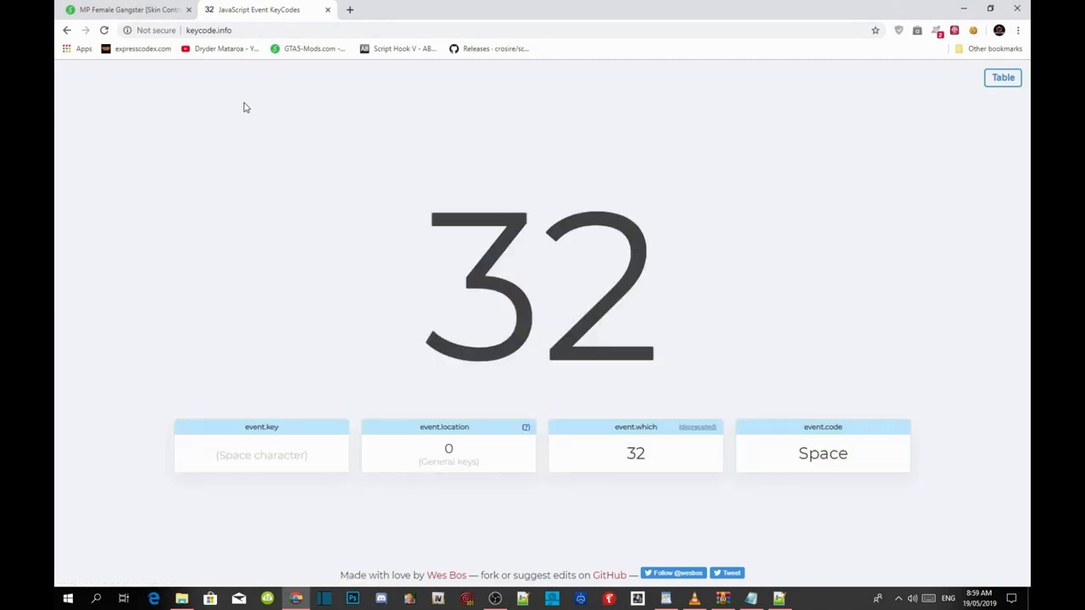
{"action": "key", "text": "F8"}
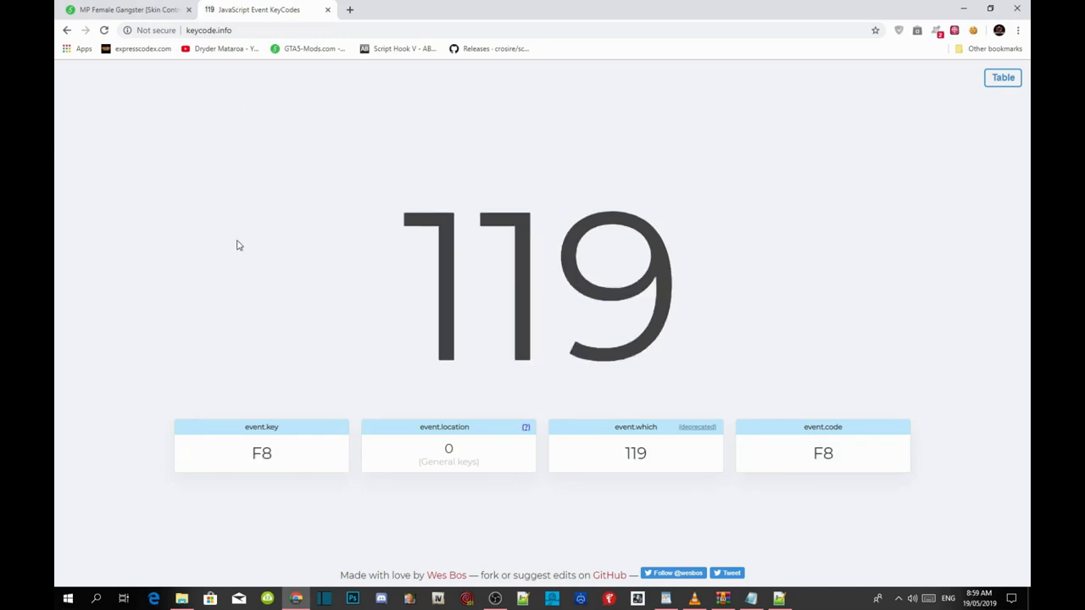
{"action": "mouse_move", "coordinate": [689, 322]}
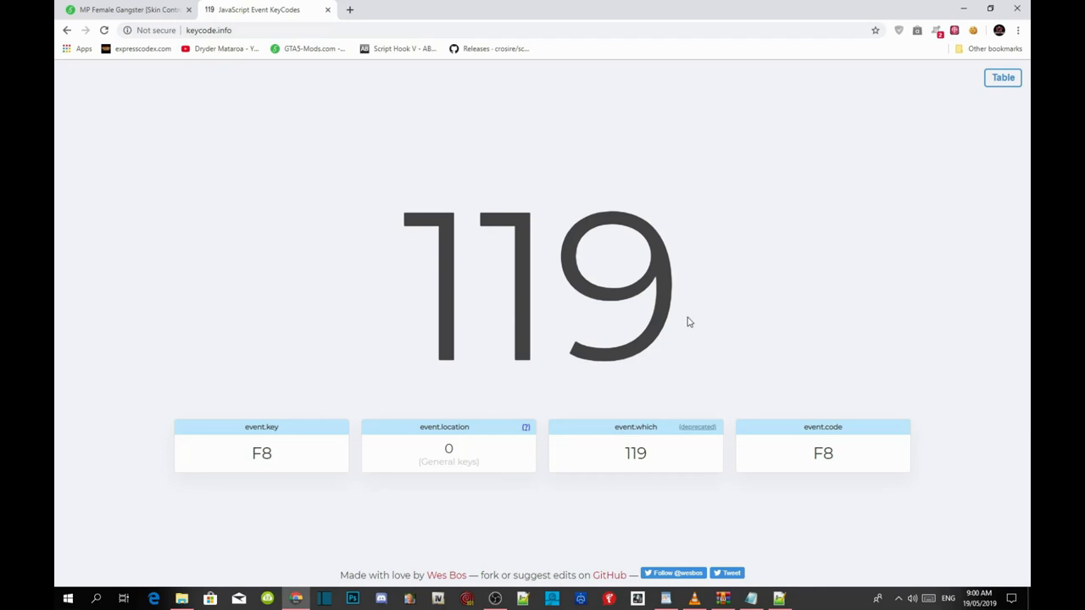
{"action": "key", "text": "F10"}
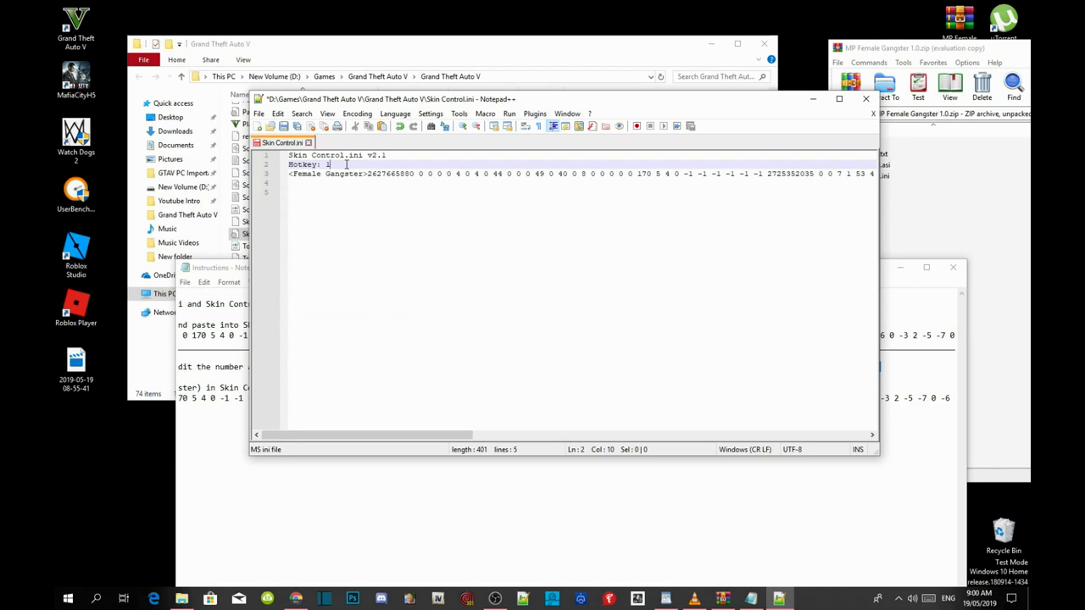
- Change the Hotkey value in Skin Control.ini from 119 to 121
{"action": "type", "text": "2"}
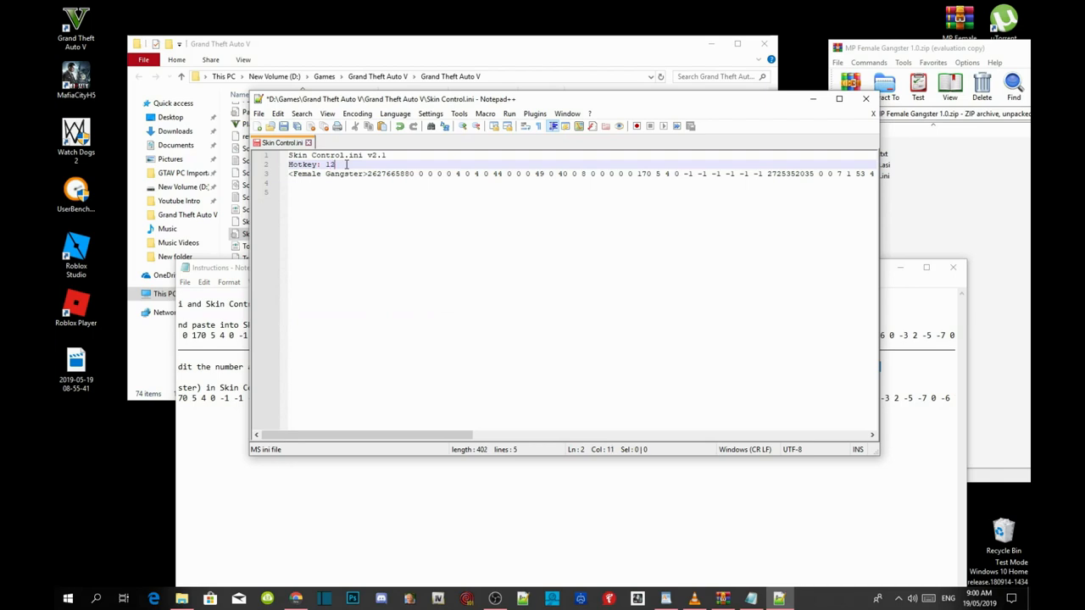
{"action": "type", "text": "1"}
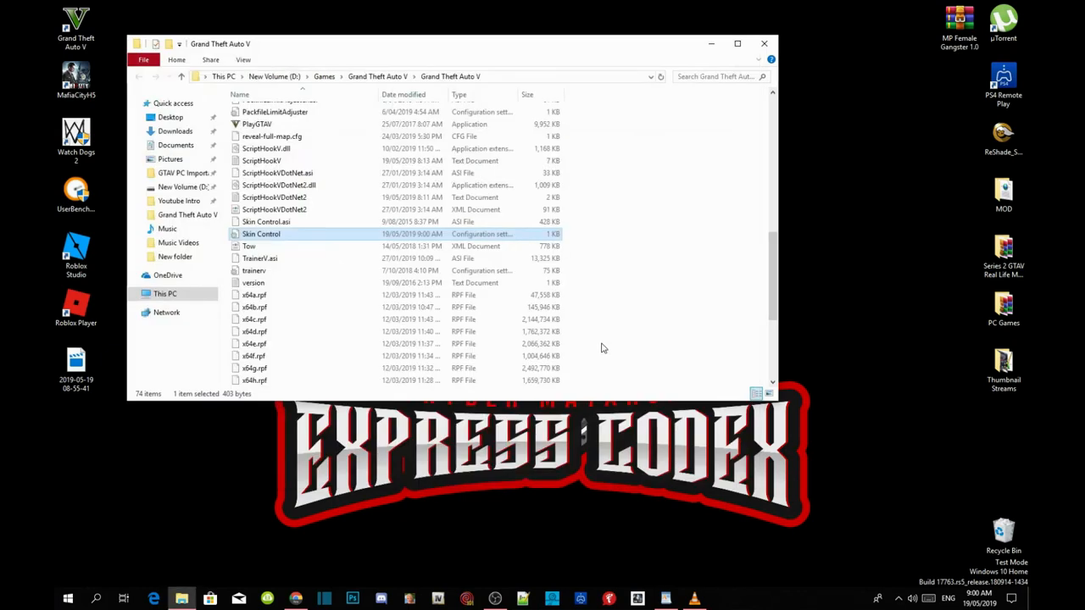
{"action": "mouse_move", "coordinate": [665, 209]}
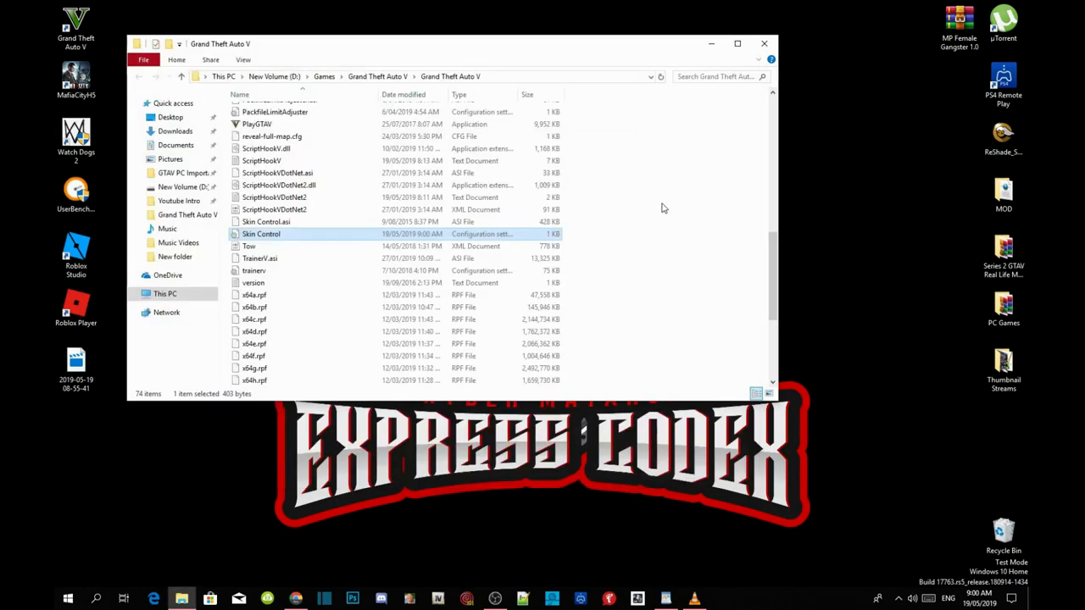
- Close the game folder, refresh the desktop and launch Grand Theft Auto V
{"action": "right_click", "coordinate": [665, 207]}
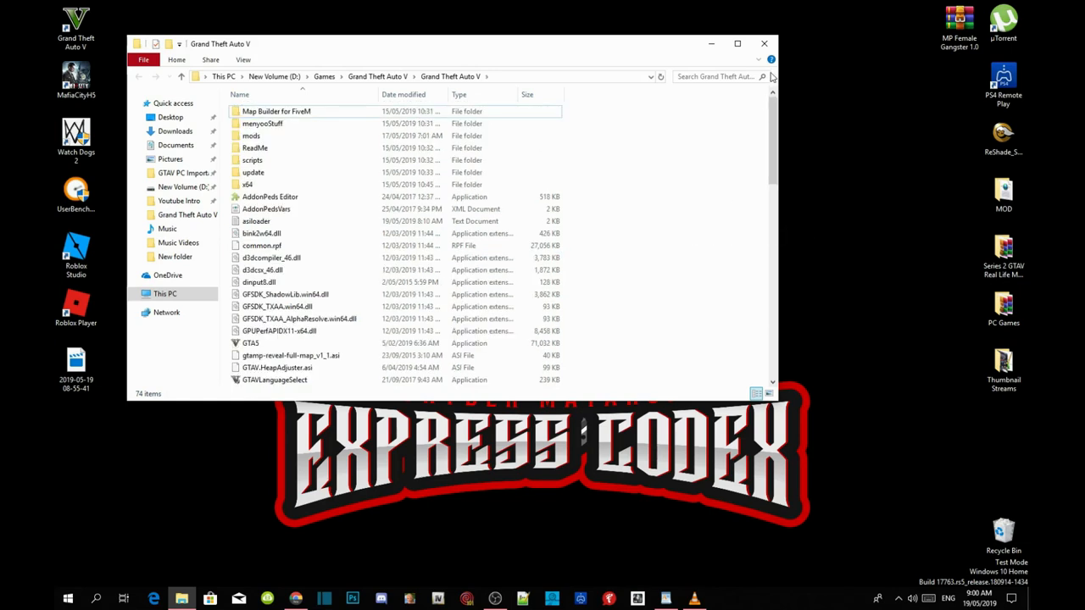
{"action": "left_click", "coordinate": [765, 42]}
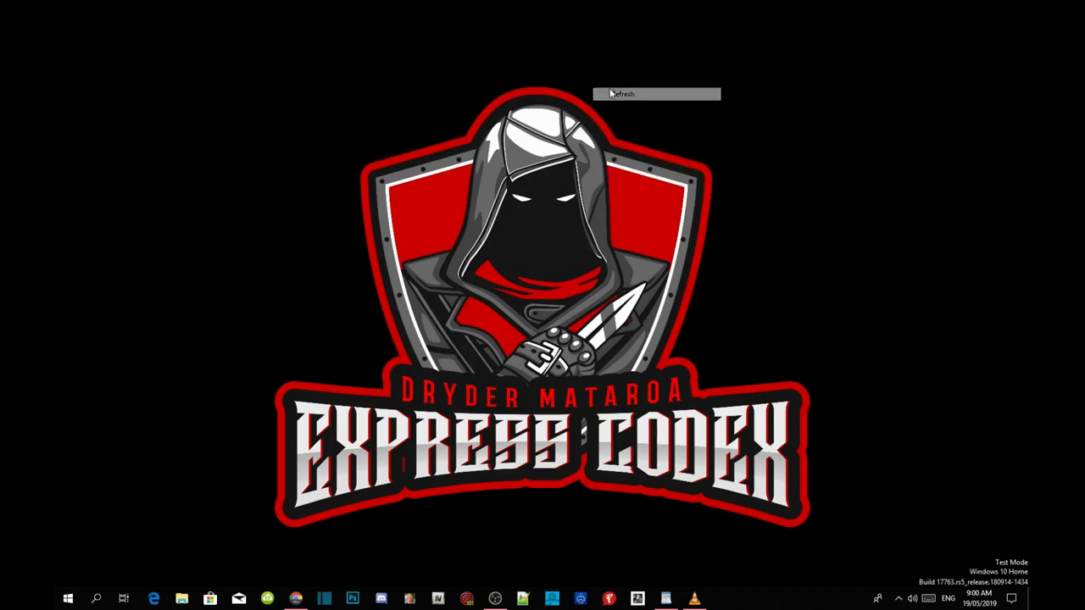
{"action": "left_click", "coordinate": [624, 94]}
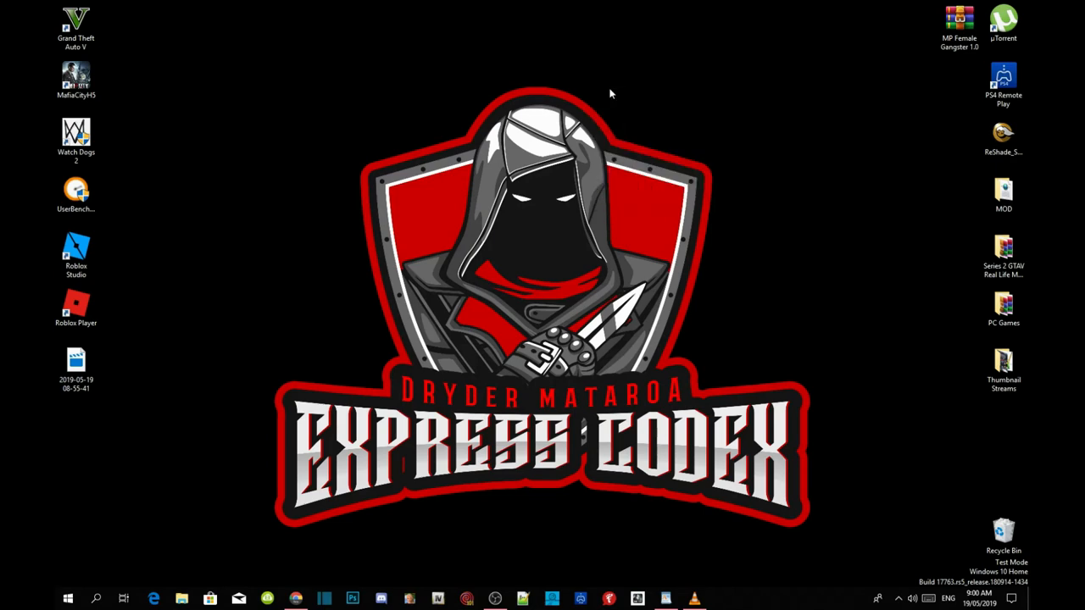
{"action": "double_click", "coordinate": [76, 18]}
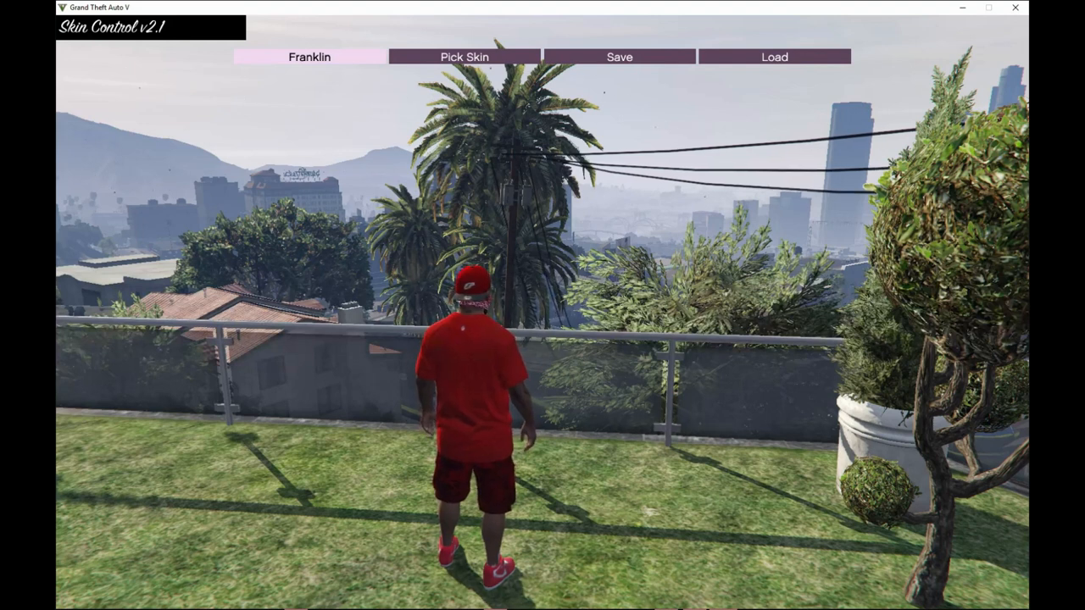
- Load the Female Gangster skin from the Skin Control menu and walk forward
{"action": "left_click", "coordinate": [462, 58]}
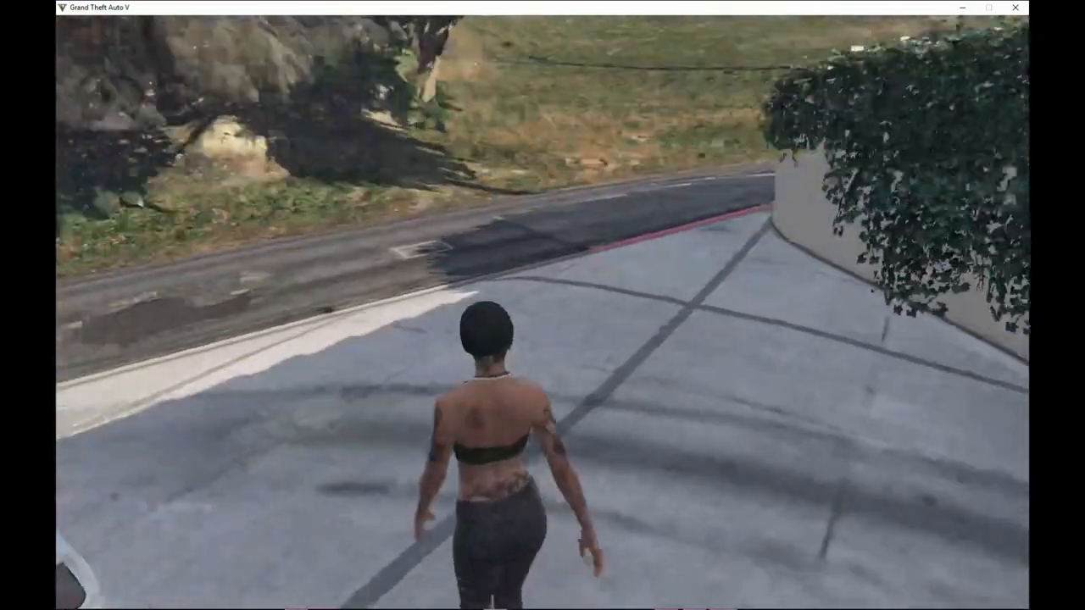
{"action": "key", "text": "w"}
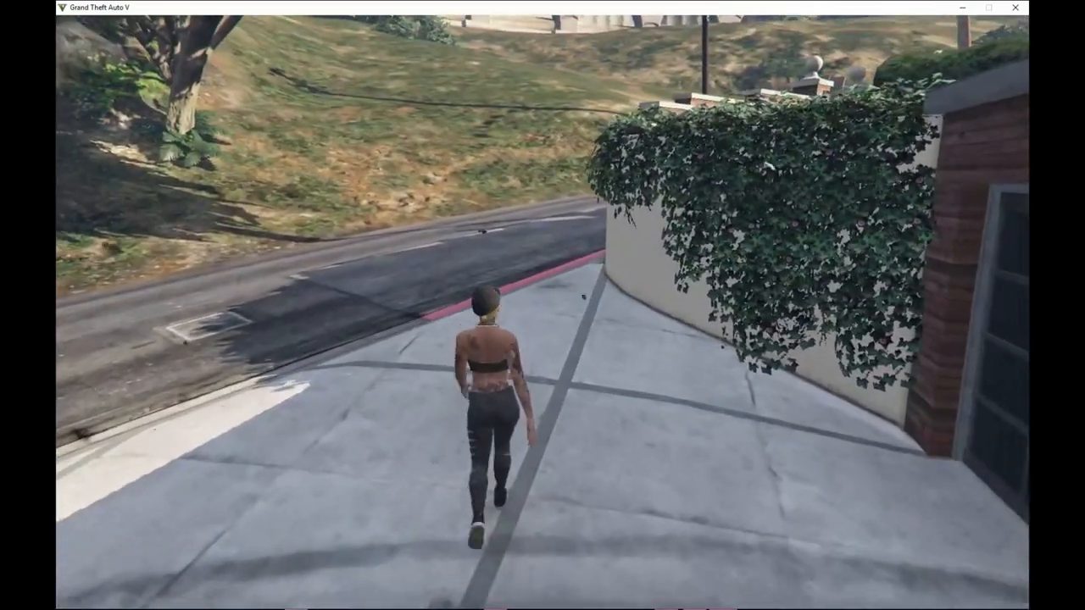